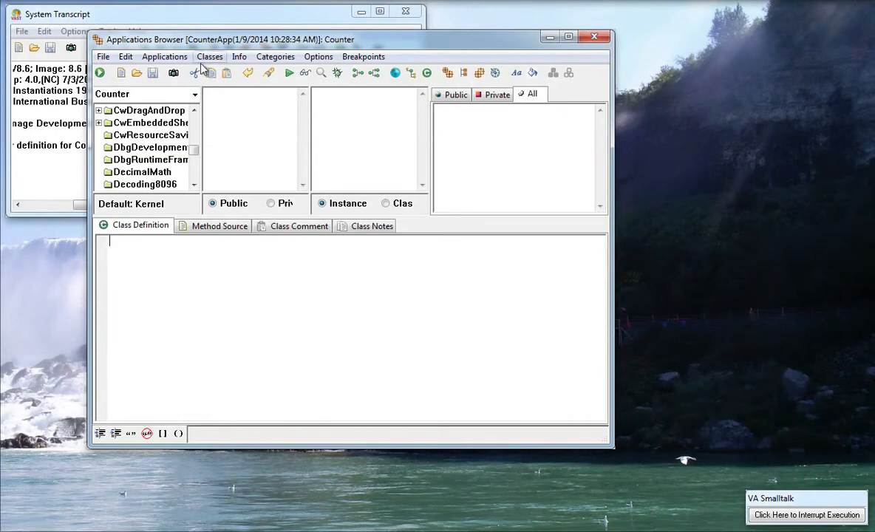
- Create a new application named CounterApp, proceeding past the existing-name warning
click(164, 56)
text(C)
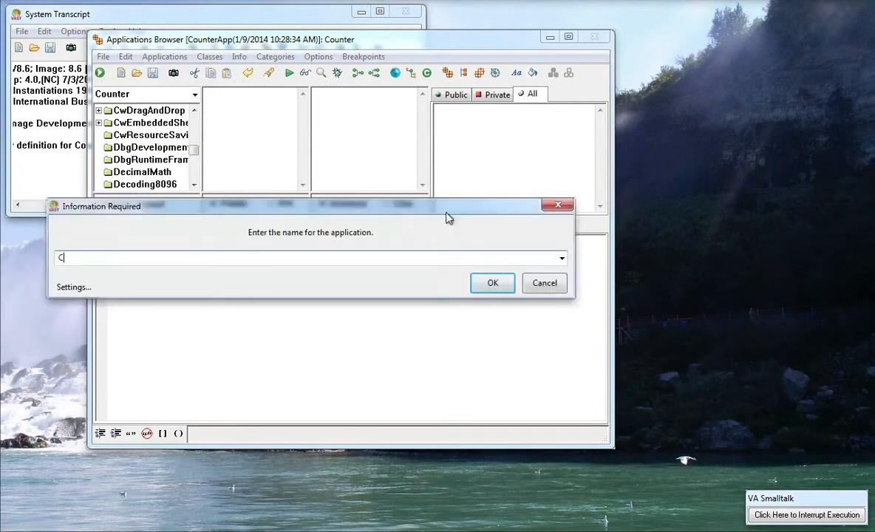
text(ounterApp)
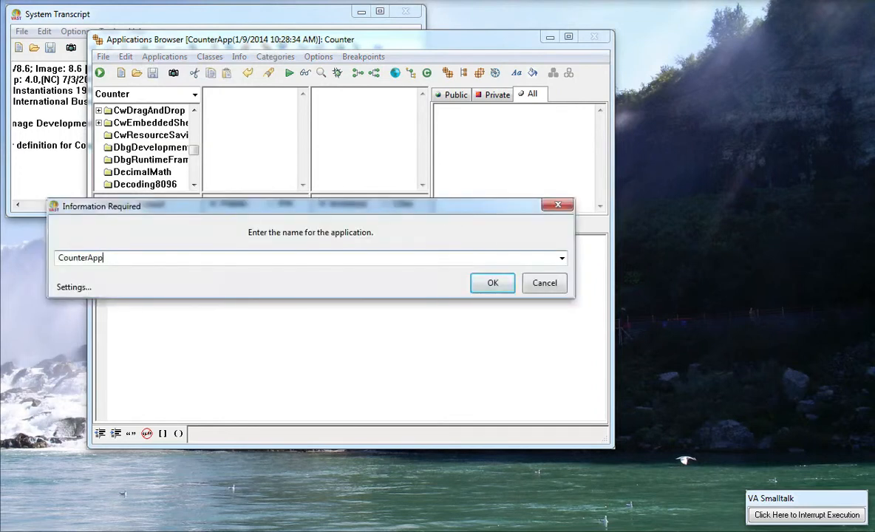
click(492, 283)
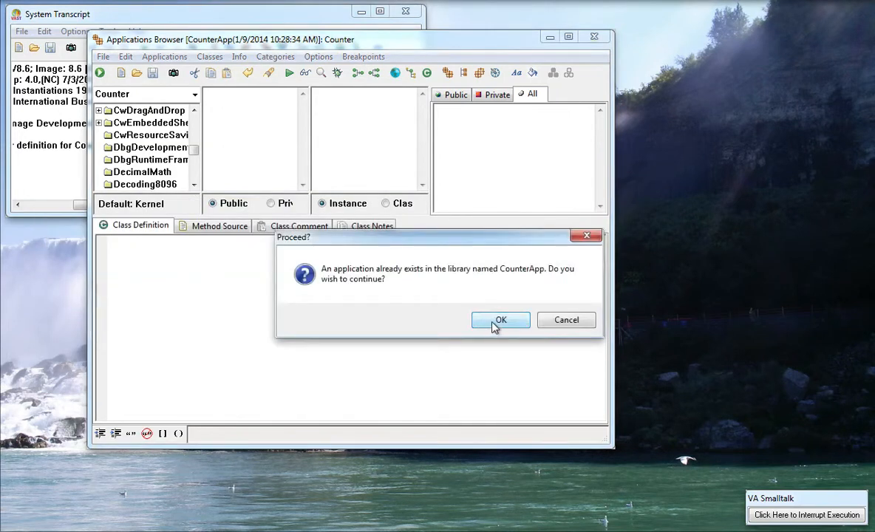
click(501, 320)
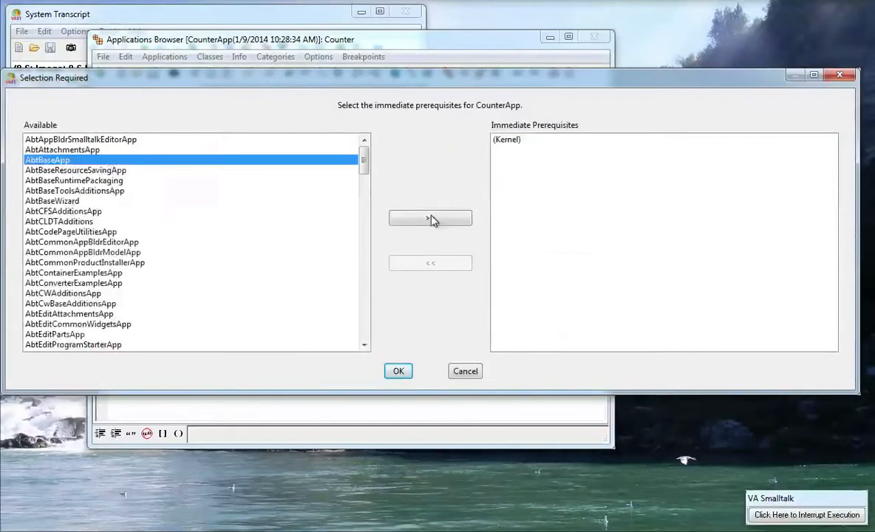
- Add AbtBaseApp as CounterApp's immediate prerequisite and accept
click(430, 218)
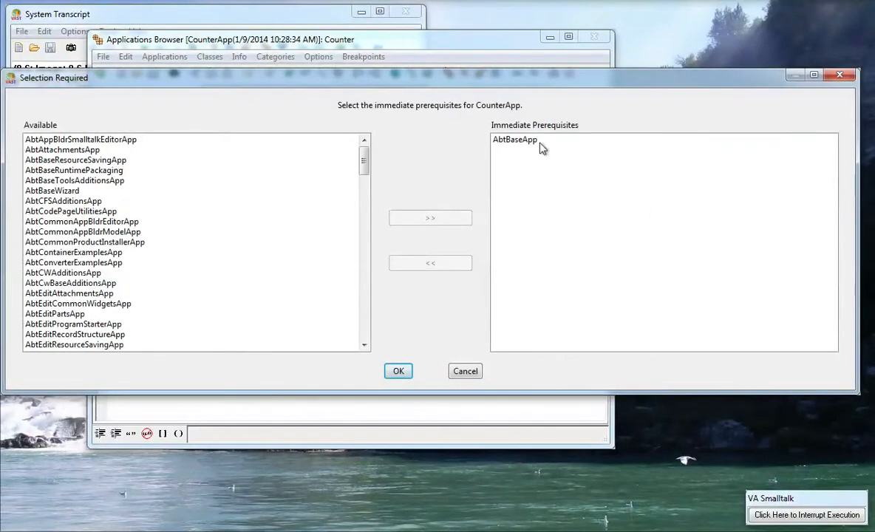
click(398, 371)
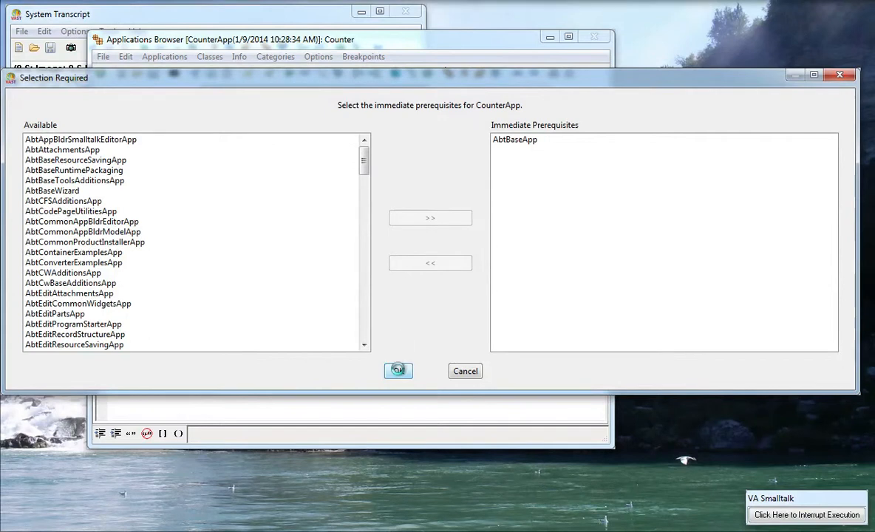
click(398, 370)
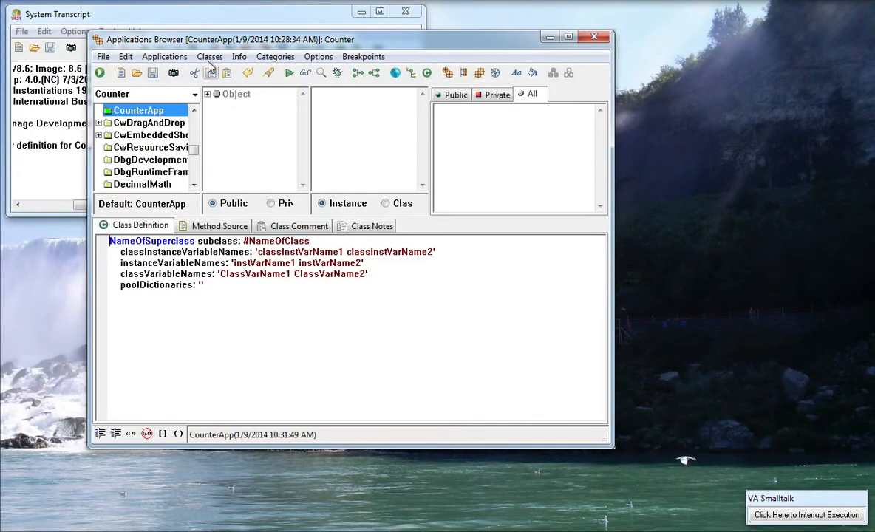
- Add the Counter class to CounterApp using the ordinary 'subclass' type
click(210, 56)
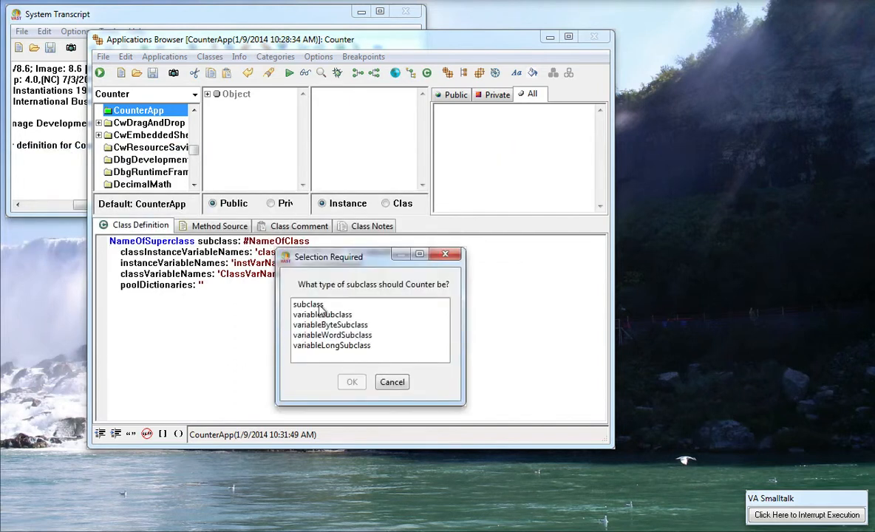
click(307, 305)
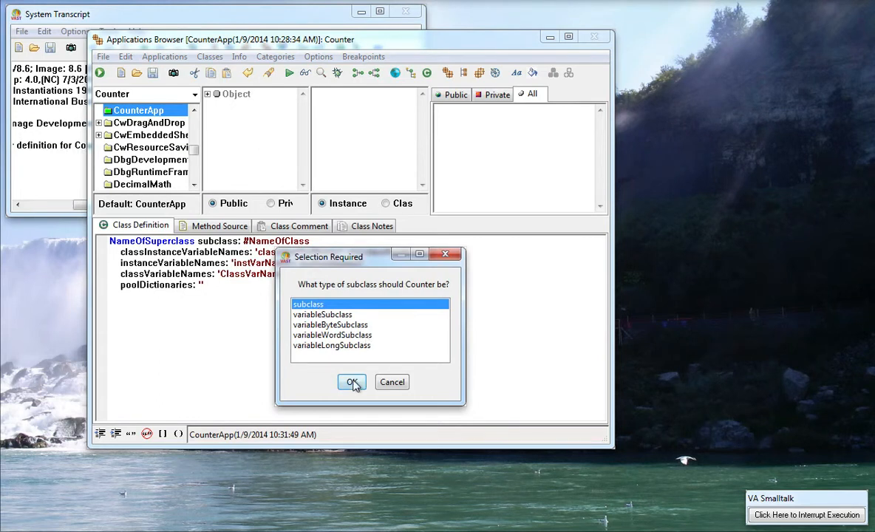
click(351, 382)
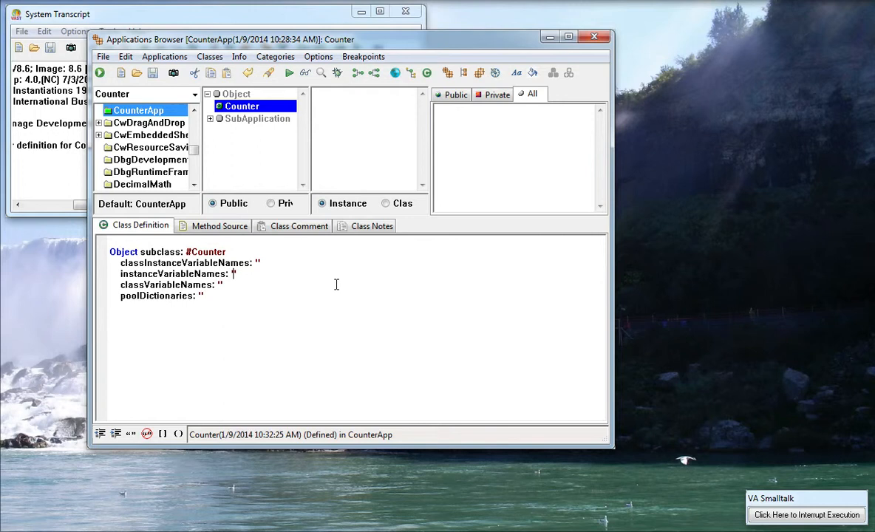
- Declare the count instance variable and add an 'accessing' method category to Counter
text(count)
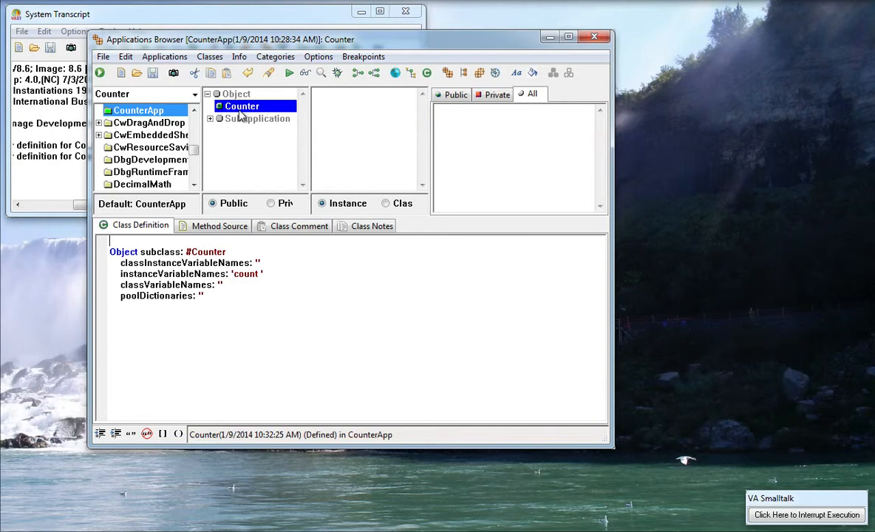
mouse_move(289, 108)
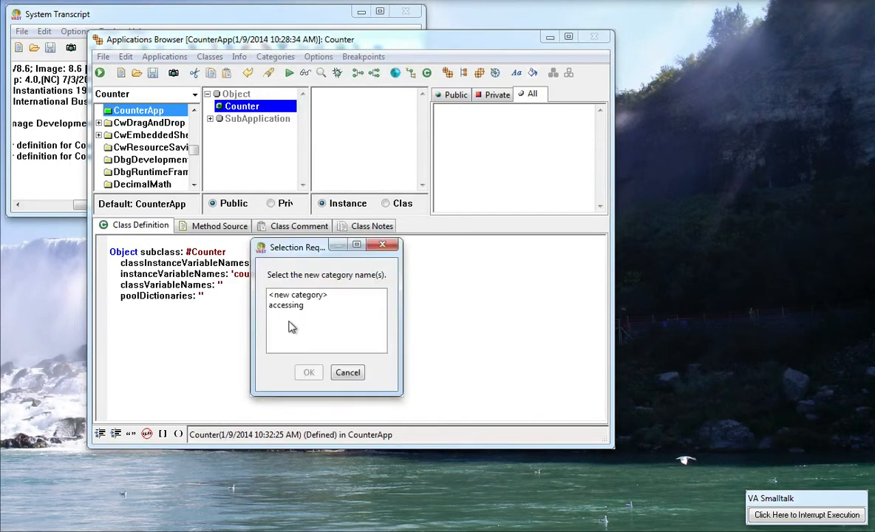
click(286, 304)
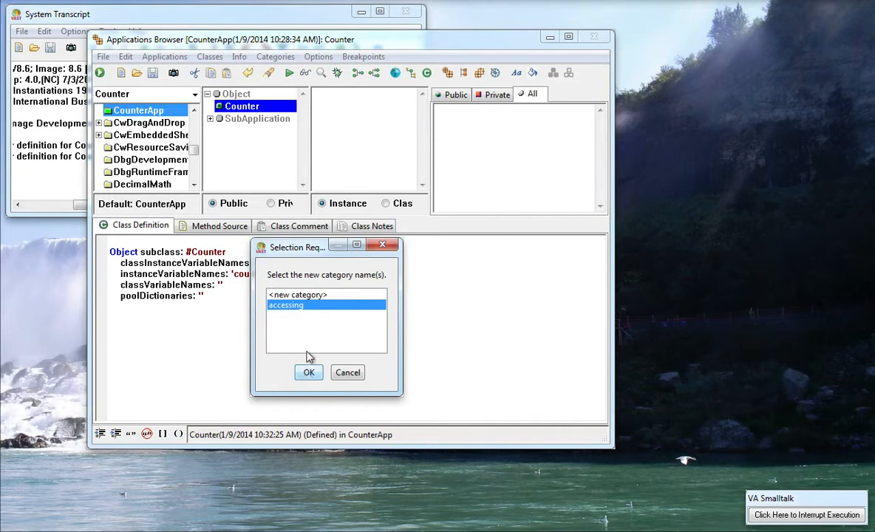
click(309, 372)
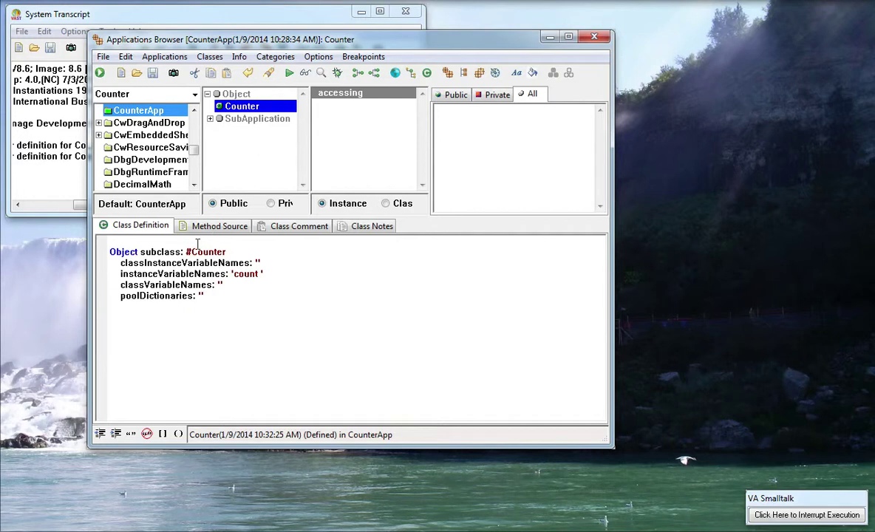
click(219, 226)
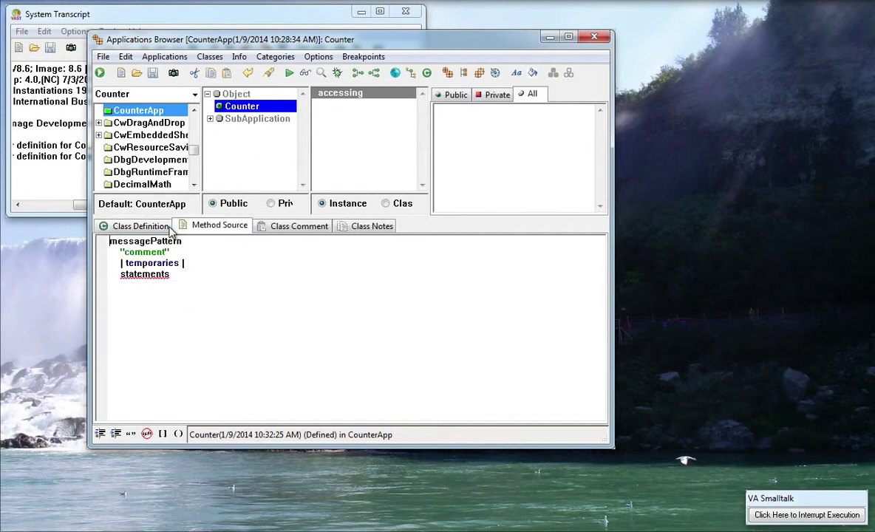
- Write the setter 'count: aNumber count := aNumber' in the accessing category
click(140, 225)
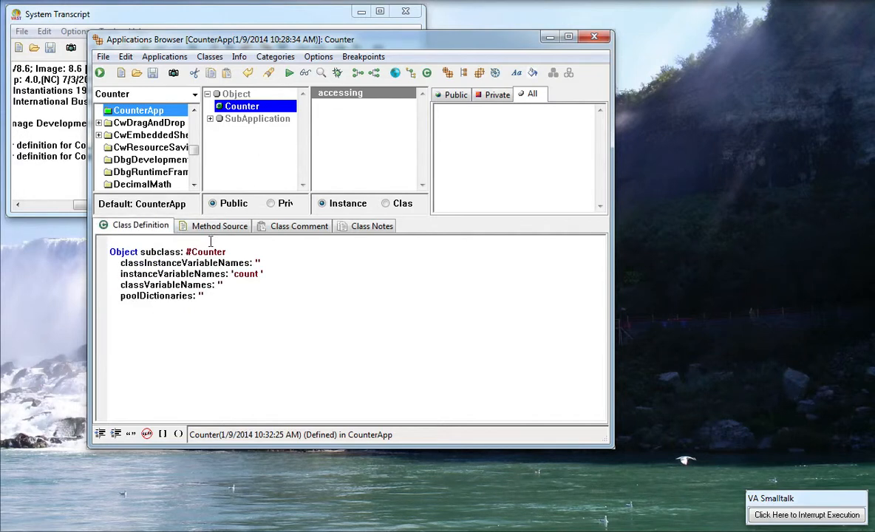
click(219, 226)
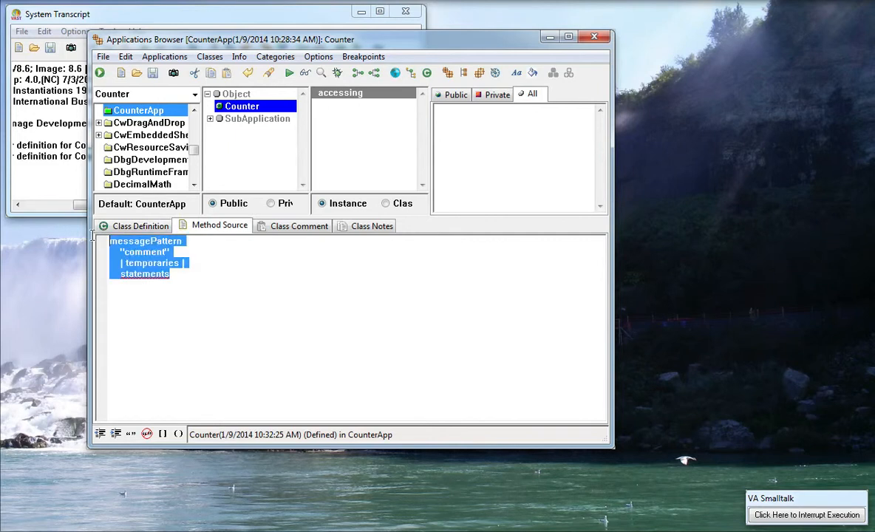
text(count)
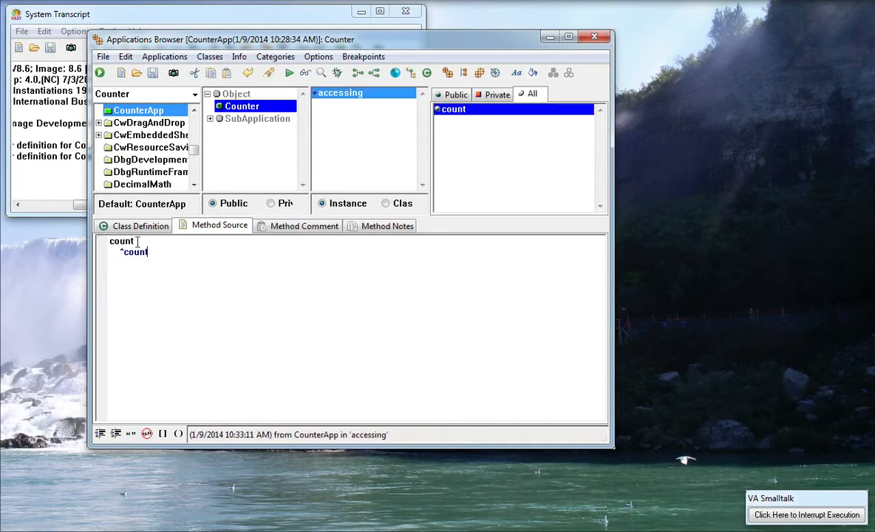
text(:)
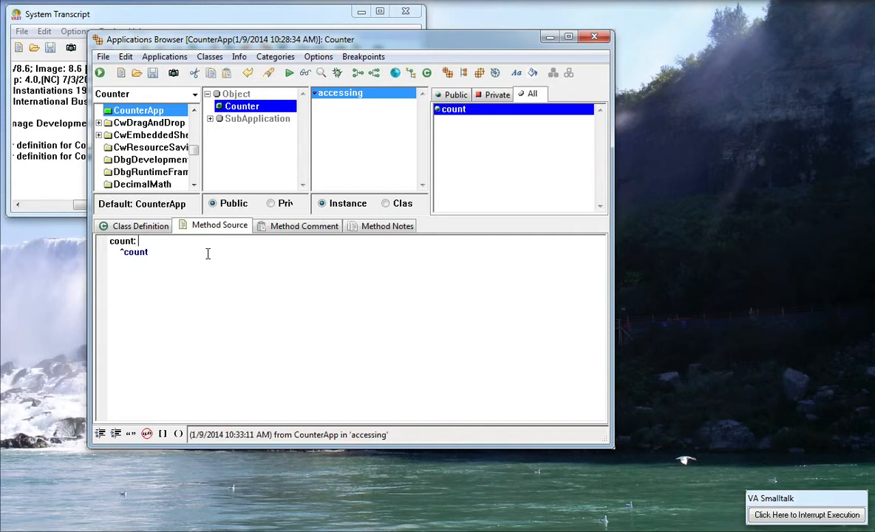
text(aNum)
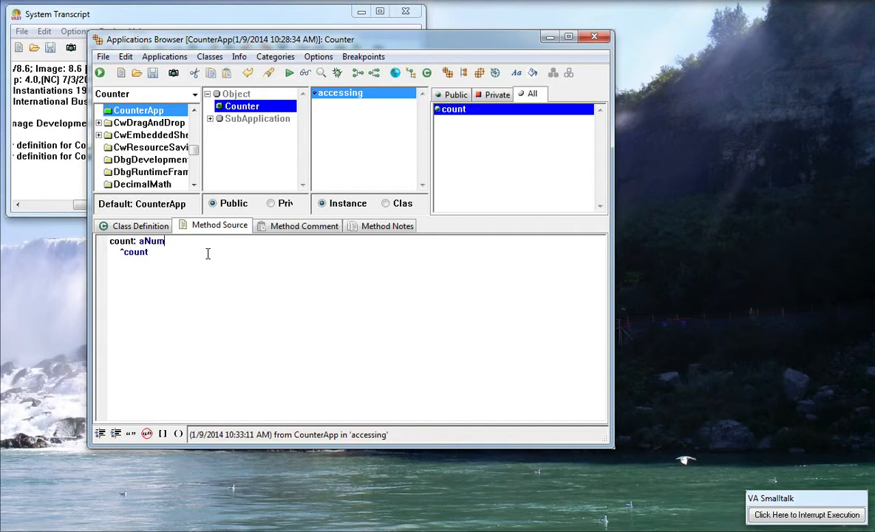
text(ber)
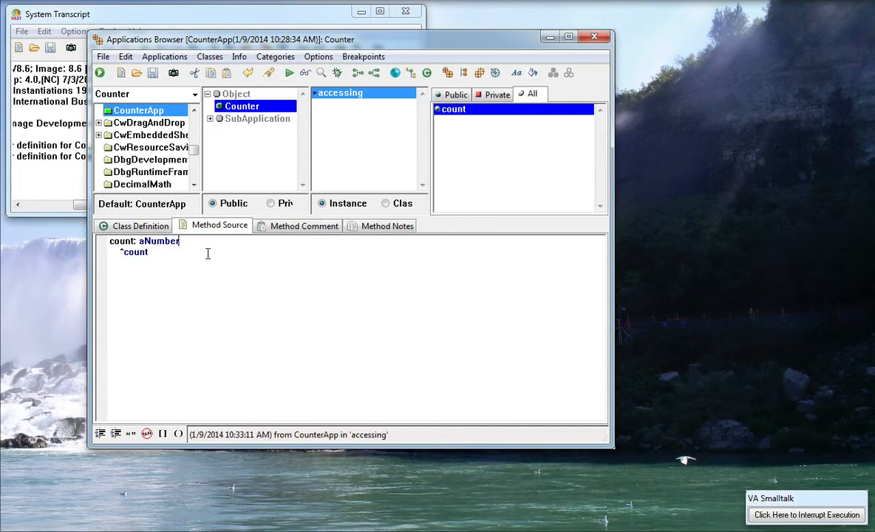
text(:= a)
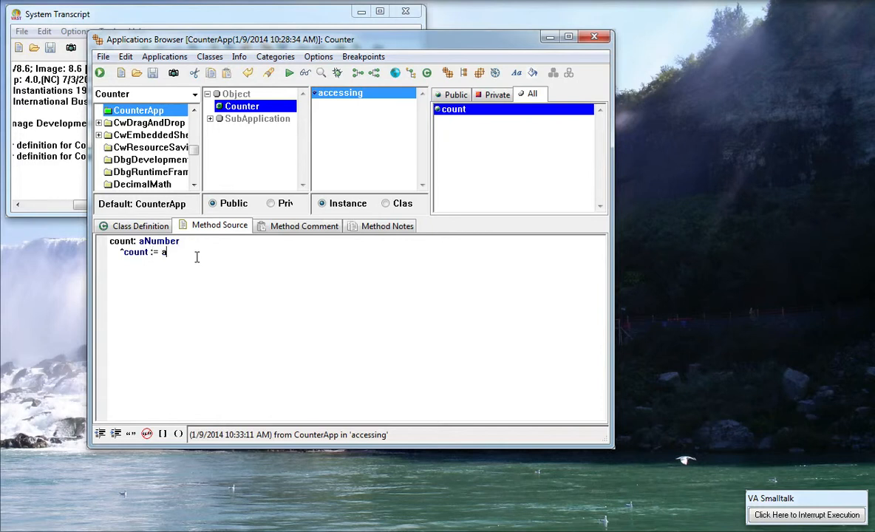
text(Number)
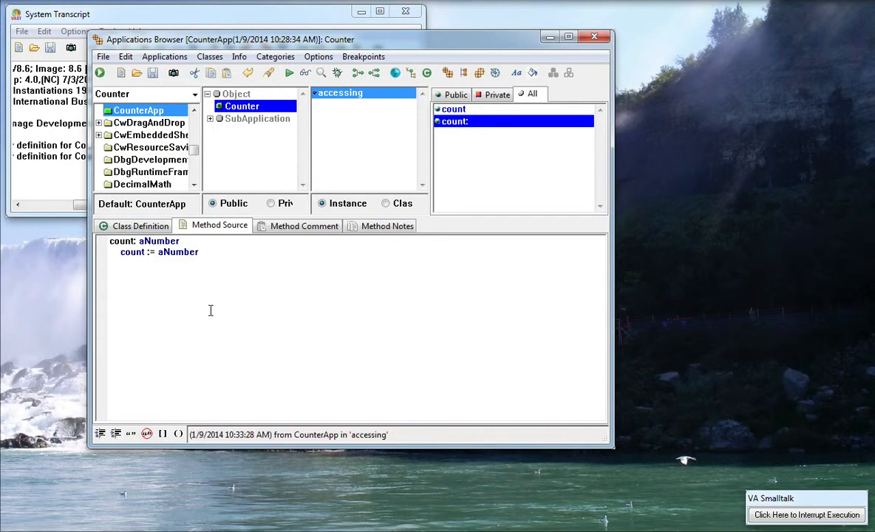
double_click(140, 241)
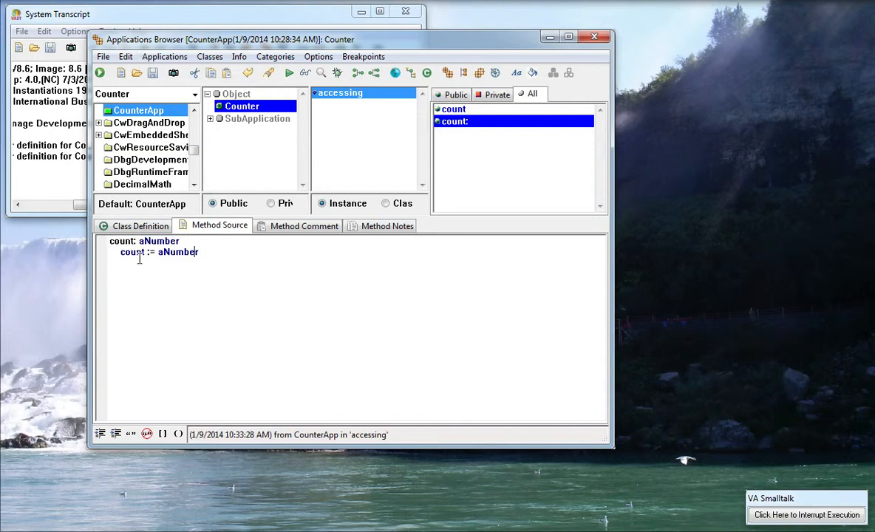
click(455, 121)
text(a)
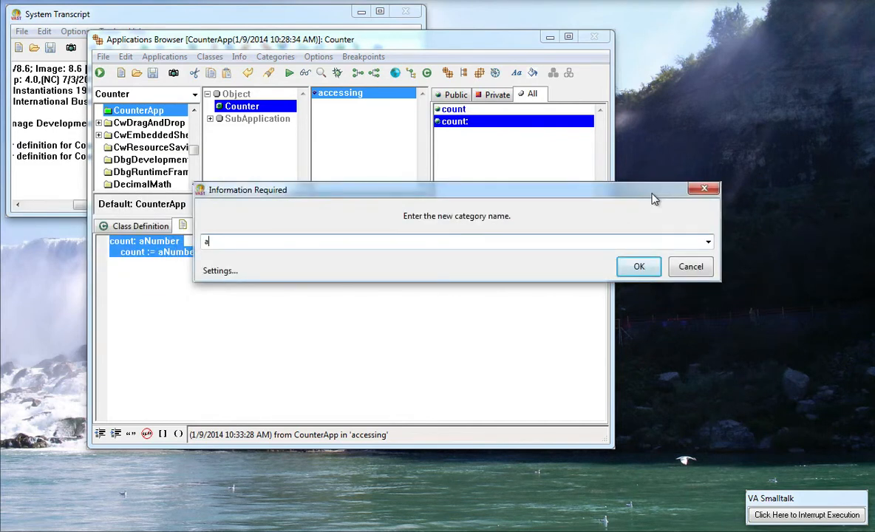
- Add an 'api' category with method 'addOne self count: self count + 1'
click(638, 266)
text(ad)
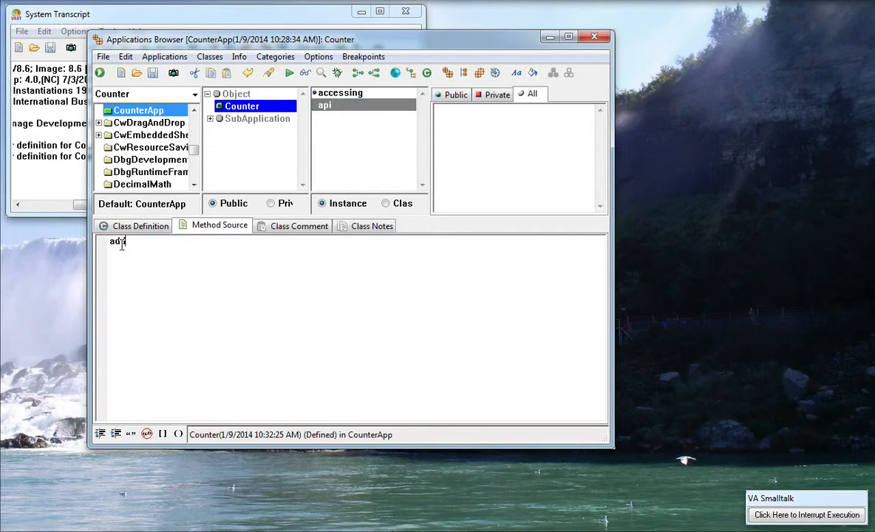
text(One)
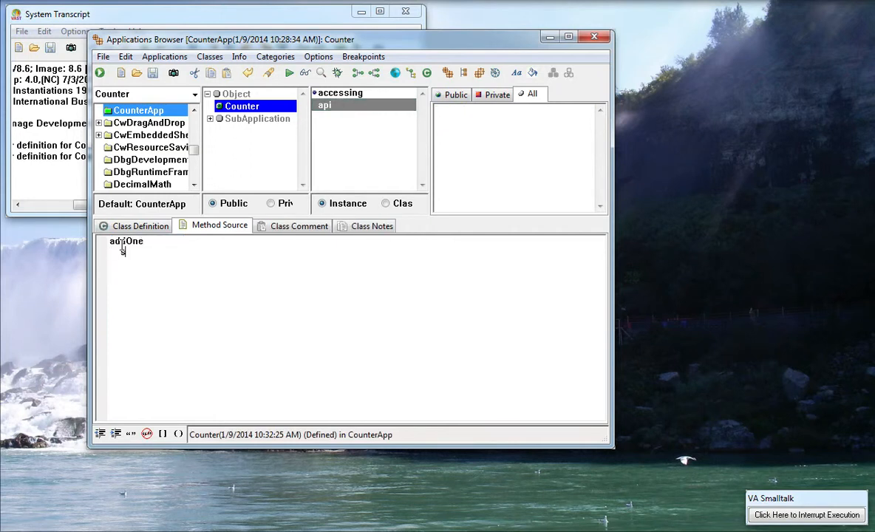
text(elf count: self count)
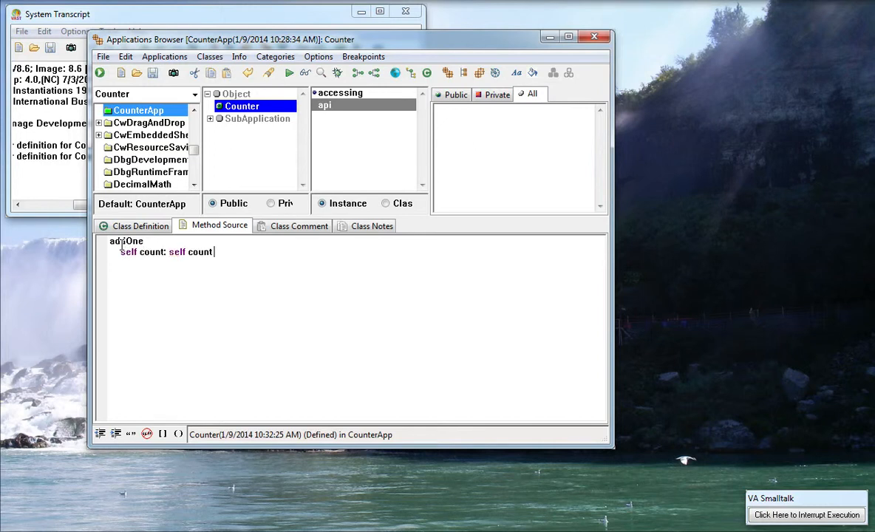
text(+ 1)
text(ctr :=)
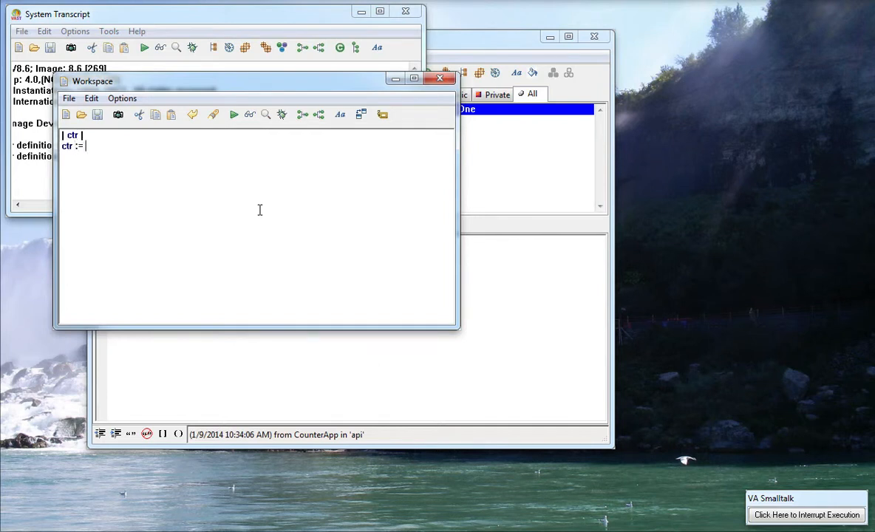
- Type the Workspace script 'ctr := Counter new', 'ctr count: 0', 'ctr addOne' and bring up its context menu
text(Counter ew.)
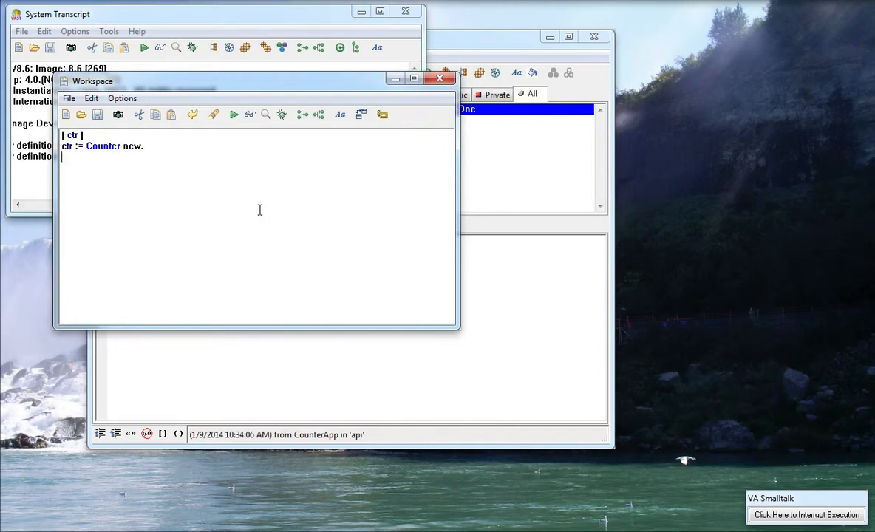
text(c)
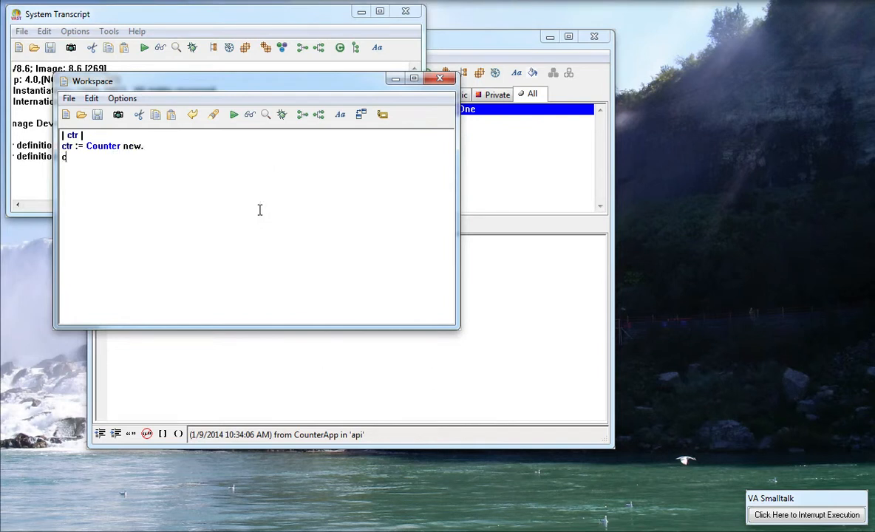
text(tr count: 0.)
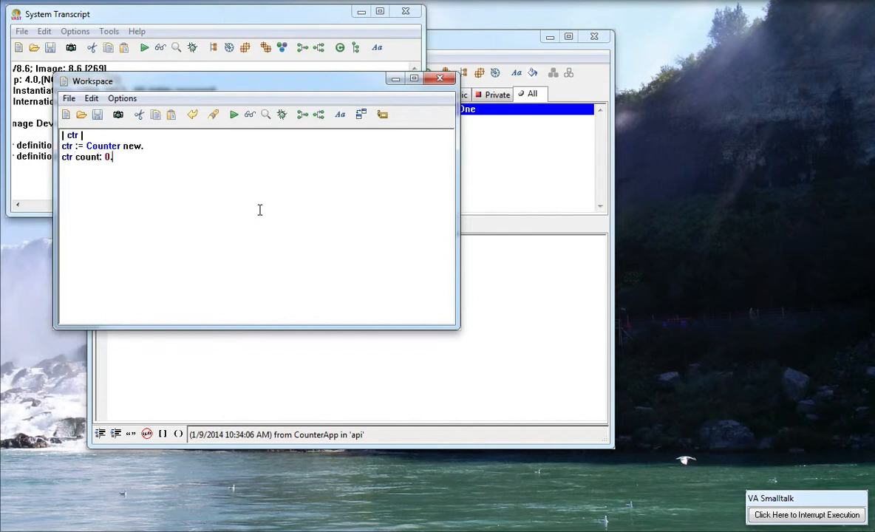
text(ctr addOne)
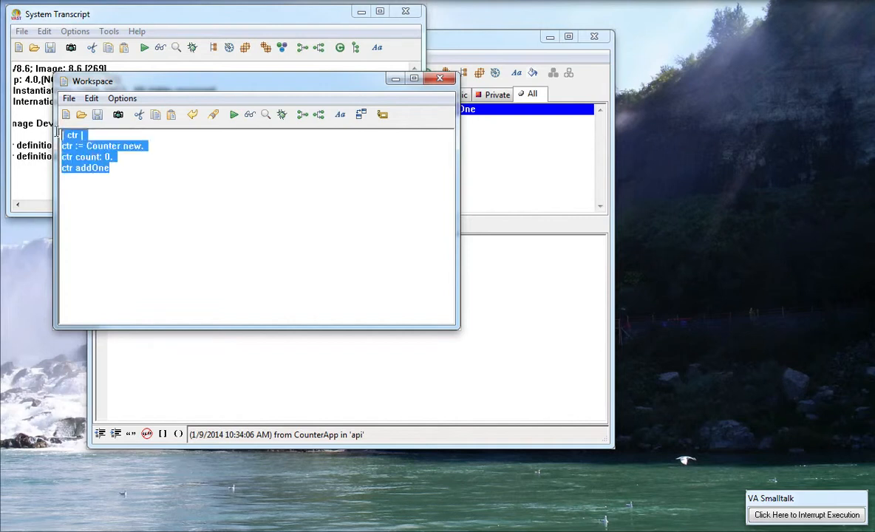
right_click(111, 151)
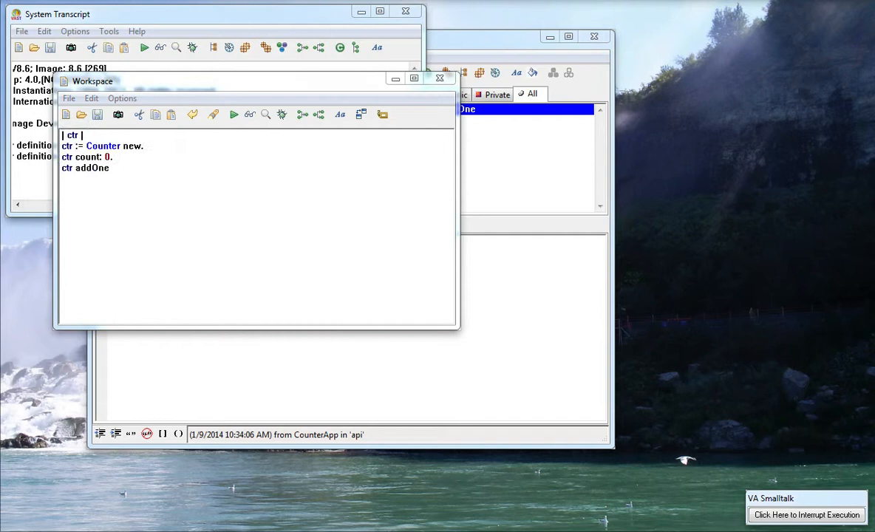
mouse_move(267, 21)
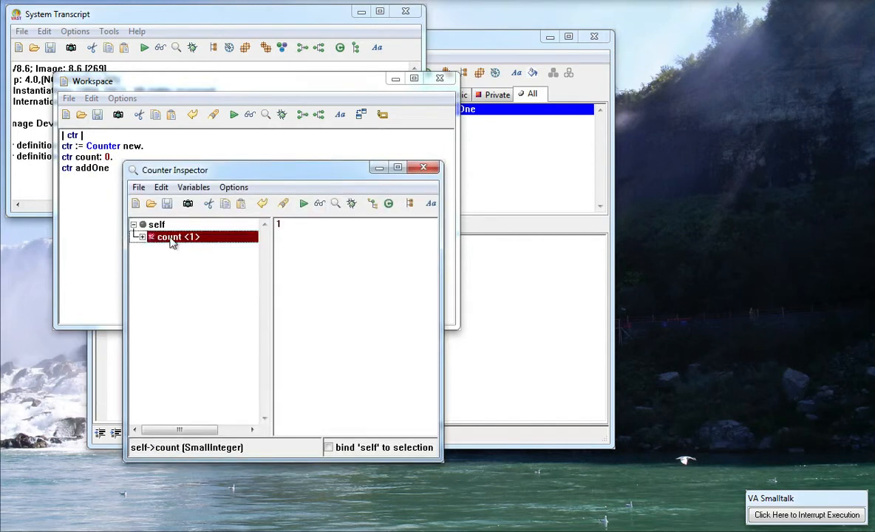
mouse_move(272, 250)
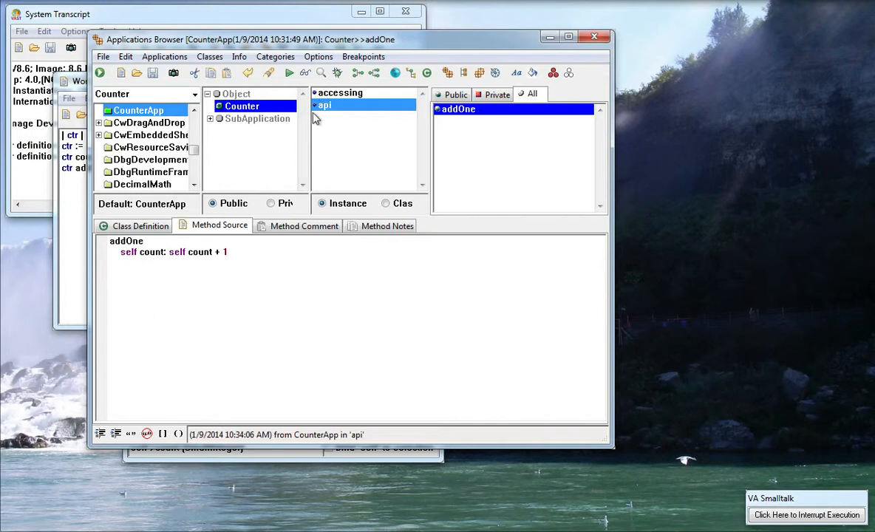
- Select the api category to show Counter's addOne method source
click(229, 252)
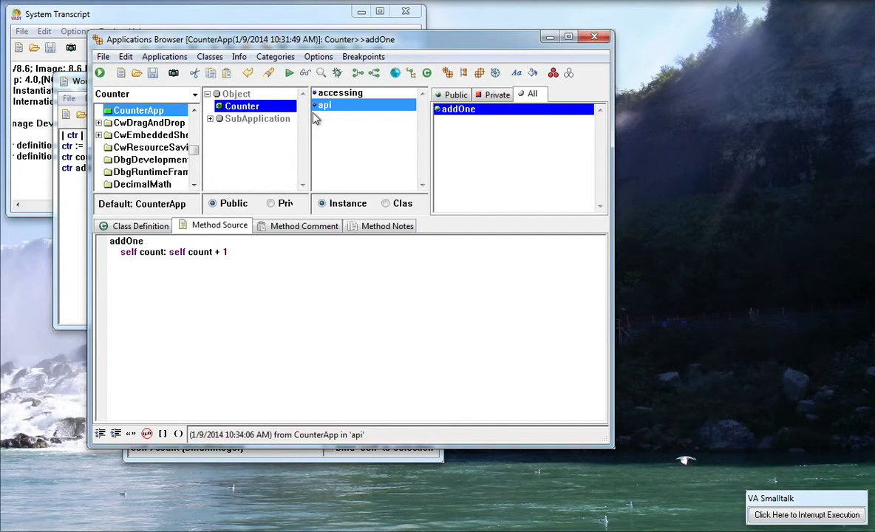
click(229, 252)
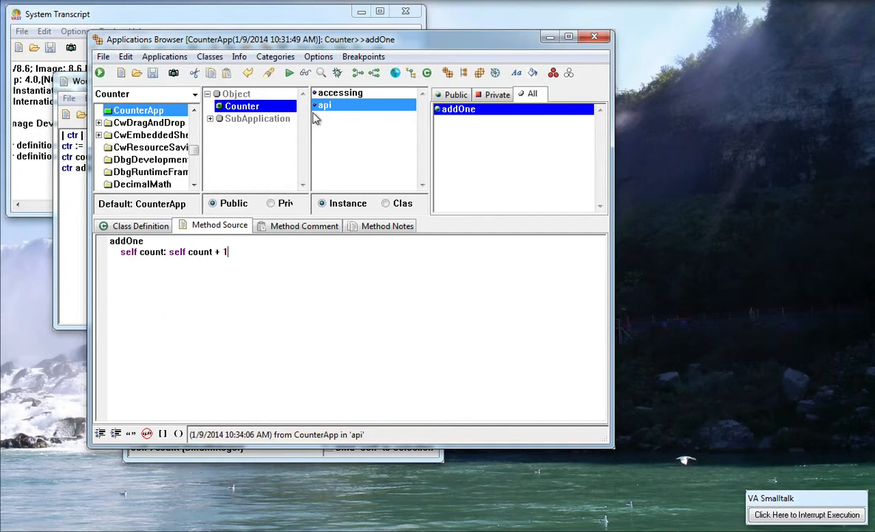